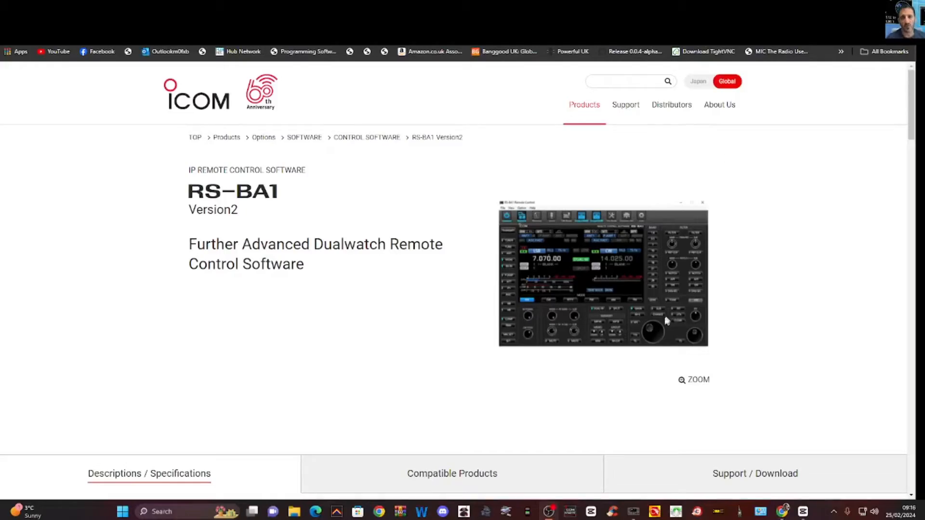
pyautogui.moveTo(761, 67)
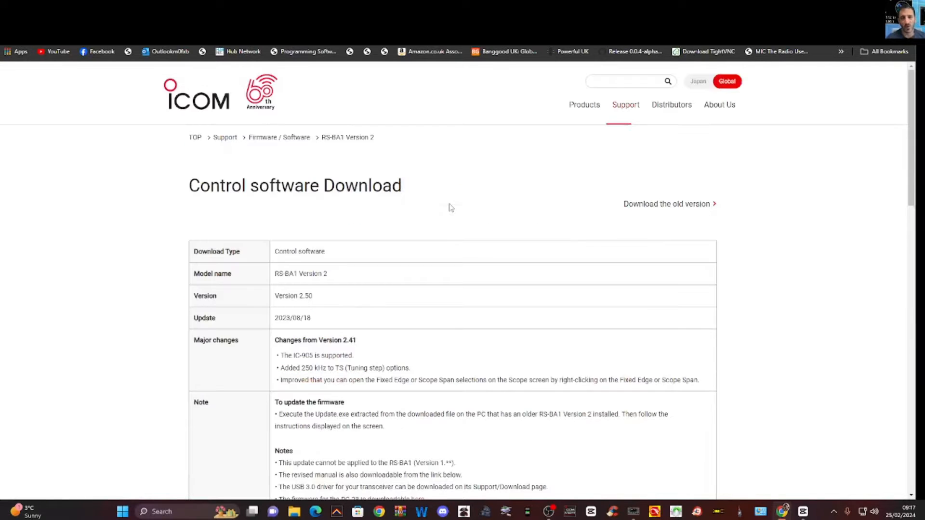
pyautogui.moveTo(546, 145)
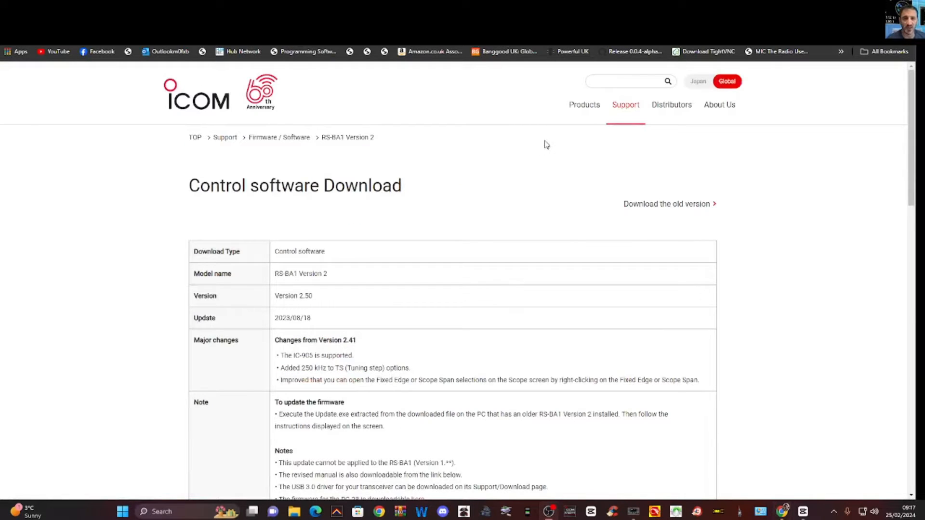
pyautogui.moveTo(546, 161)
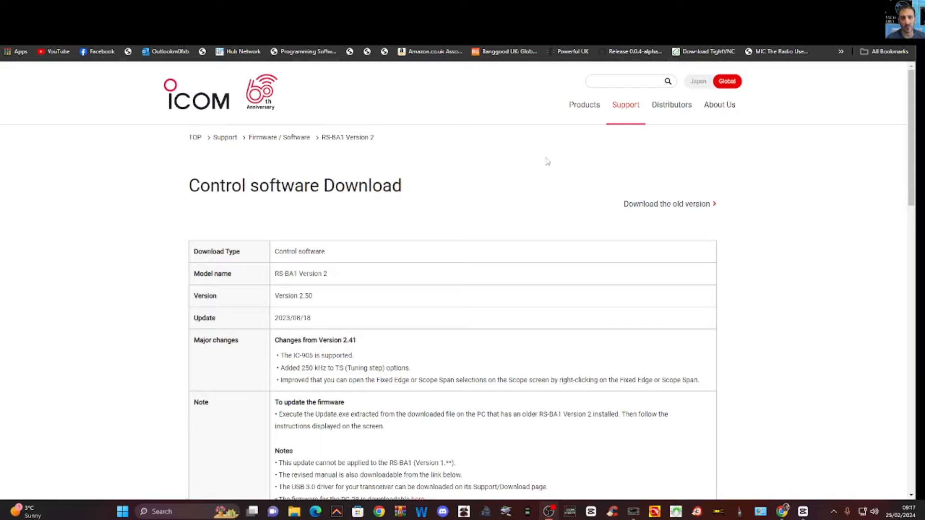
# Step: Accept the licence agreement on the Control software Download page
pyautogui.scroll(-3)
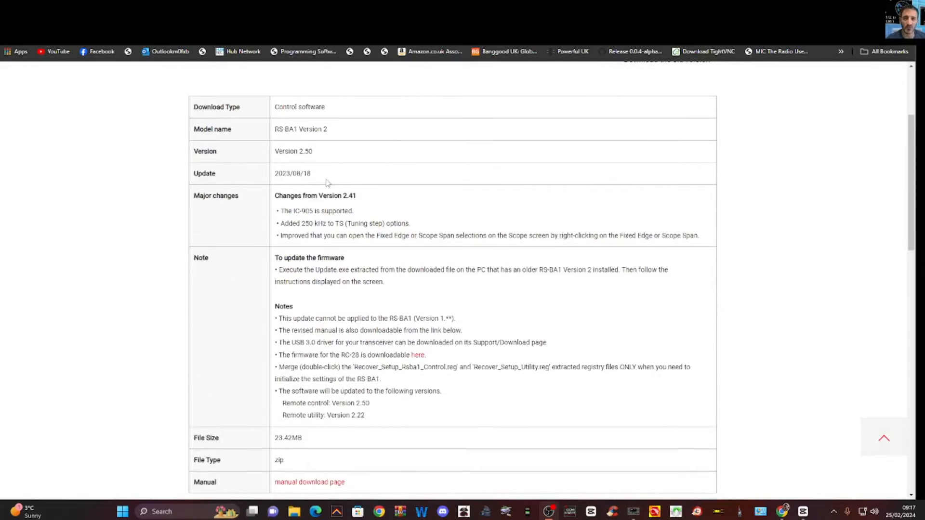
pyautogui.scroll(-3)
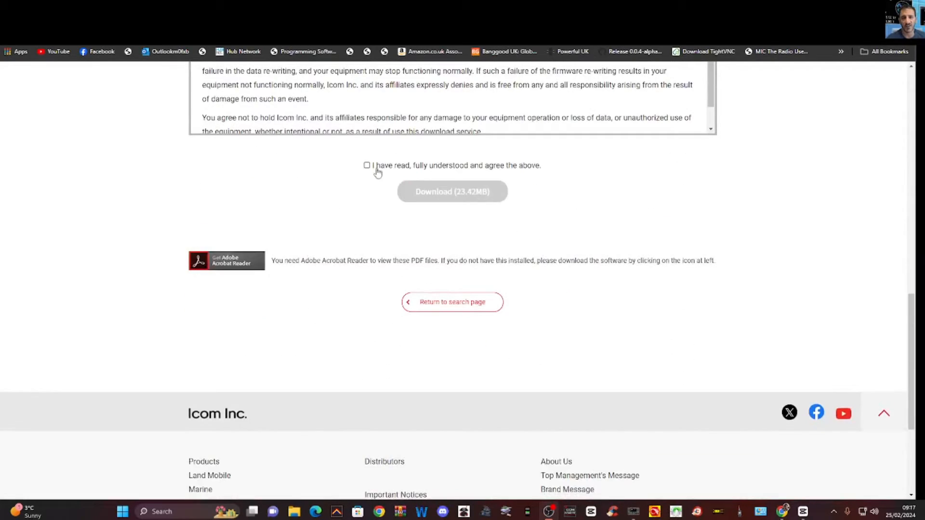
pyautogui.click(366, 166)
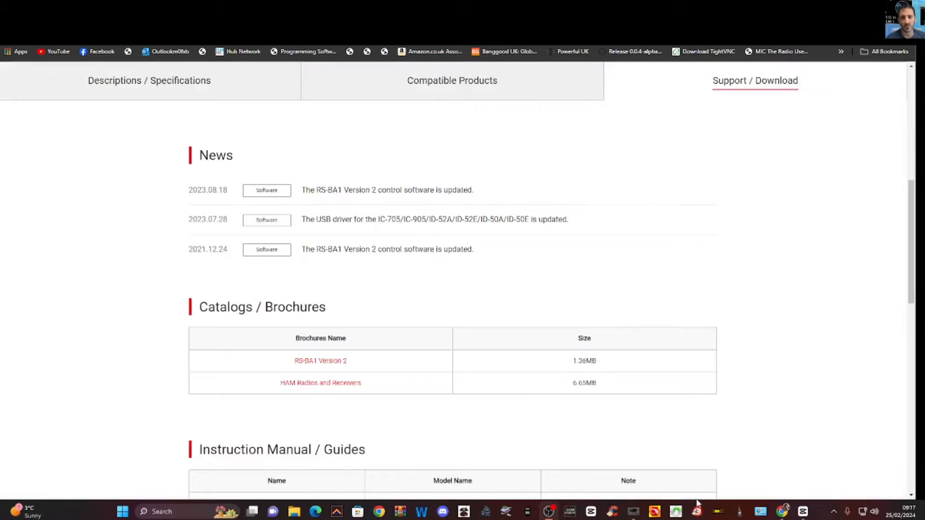
pyautogui.moveTo(437, 224)
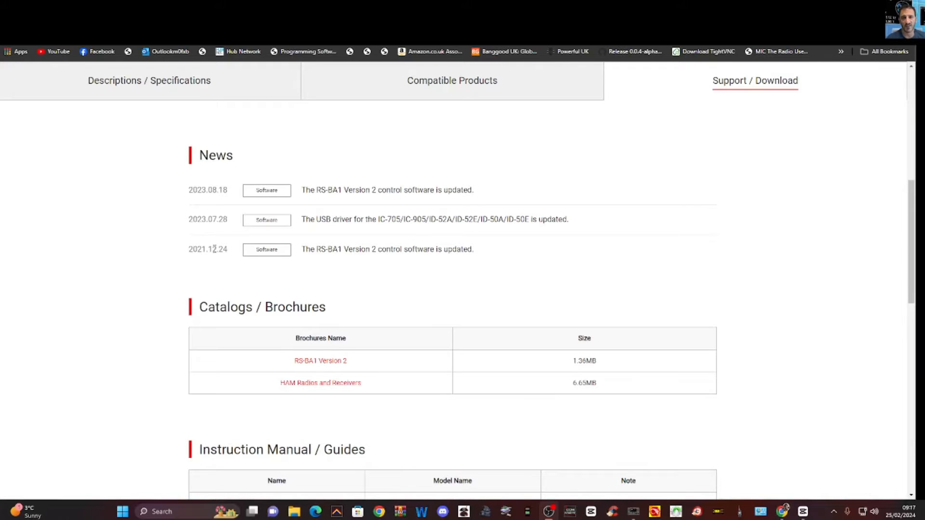
pyautogui.moveTo(210, 259)
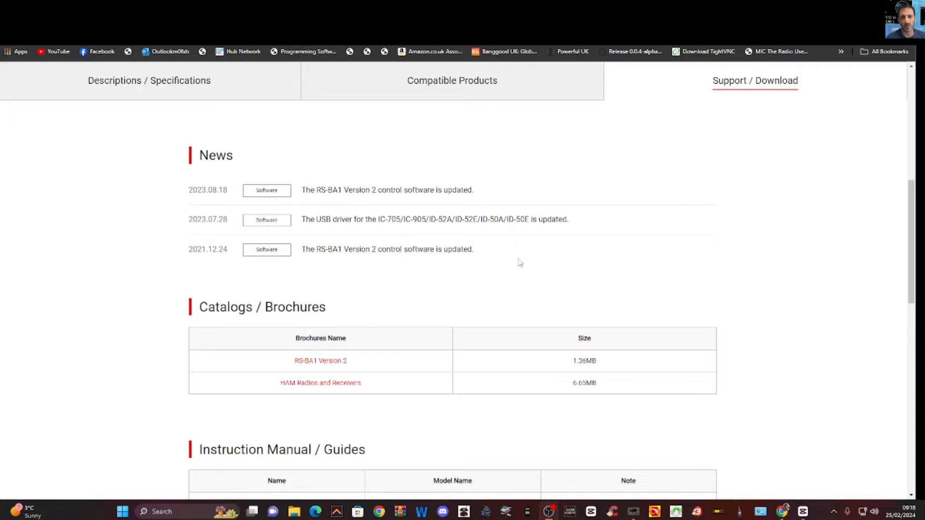
pyautogui.moveTo(566, 214)
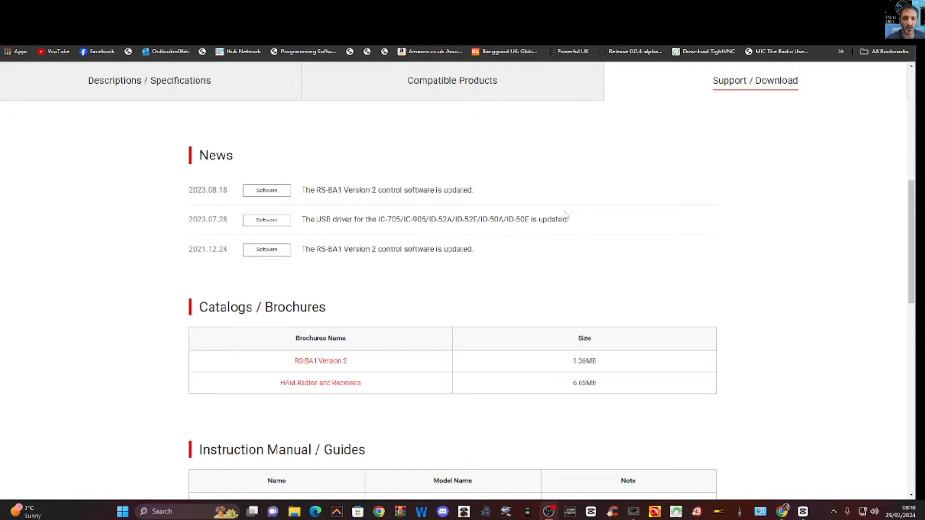
pyautogui.moveTo(641, 263)
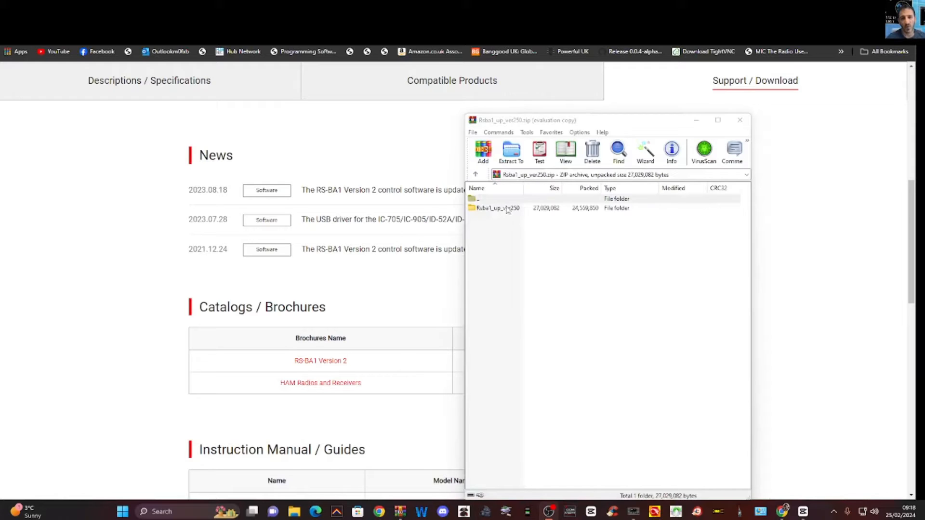
# Step: Reveal Update.exe and the Recover_Setup files inside the archive and move WinRAR to the right
pyautogui.doubleClick(495, 208)
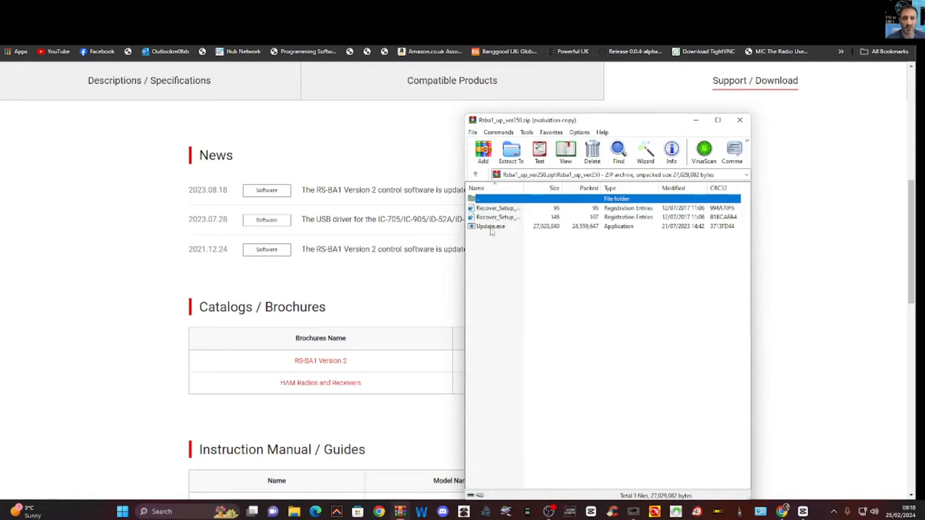
pyautogui.moveTo(525, 119); pyautogui.dragTo(641, 93)
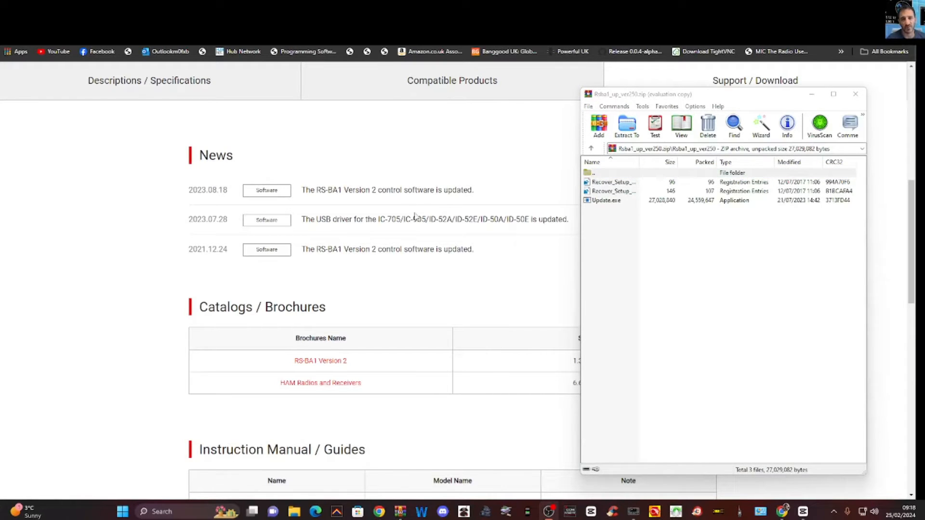
pyautogui.moveTo(515, 344)
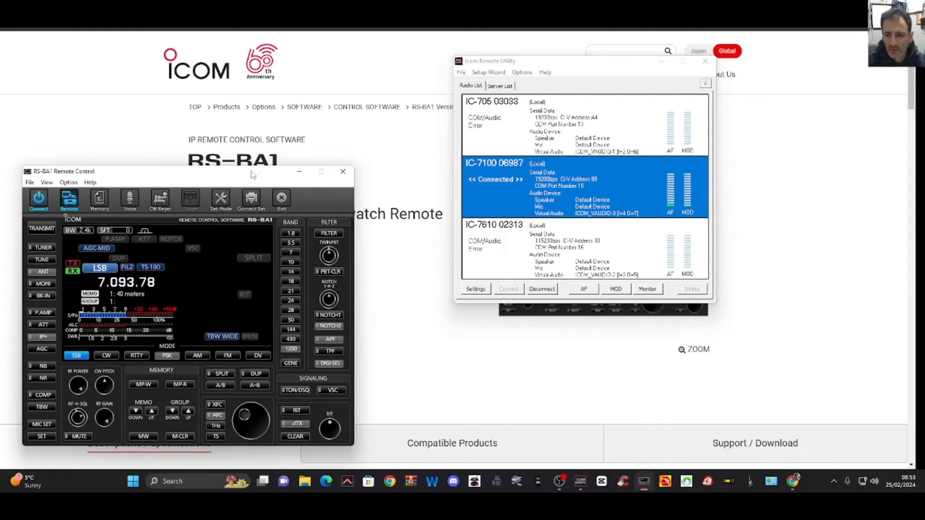
pyautogui.moveTo(880, 375)
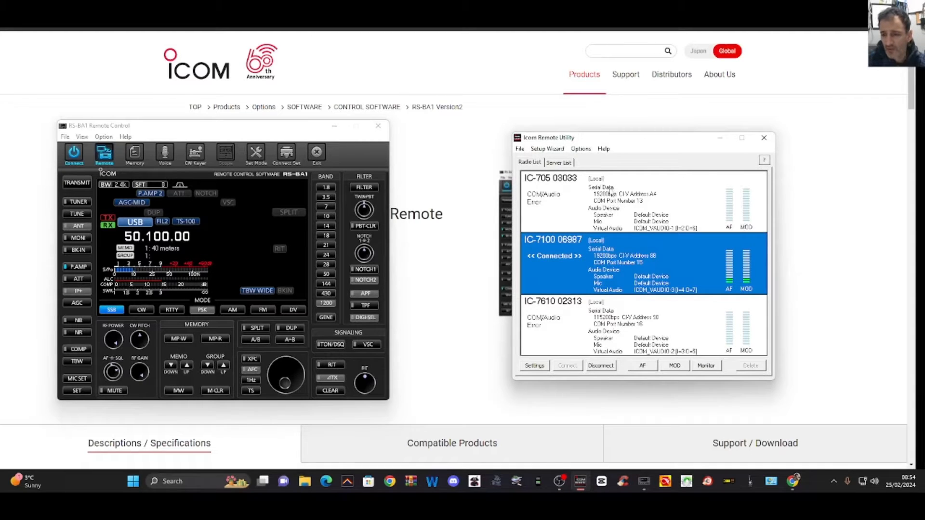
pyautogui.moveTo(564, 205)
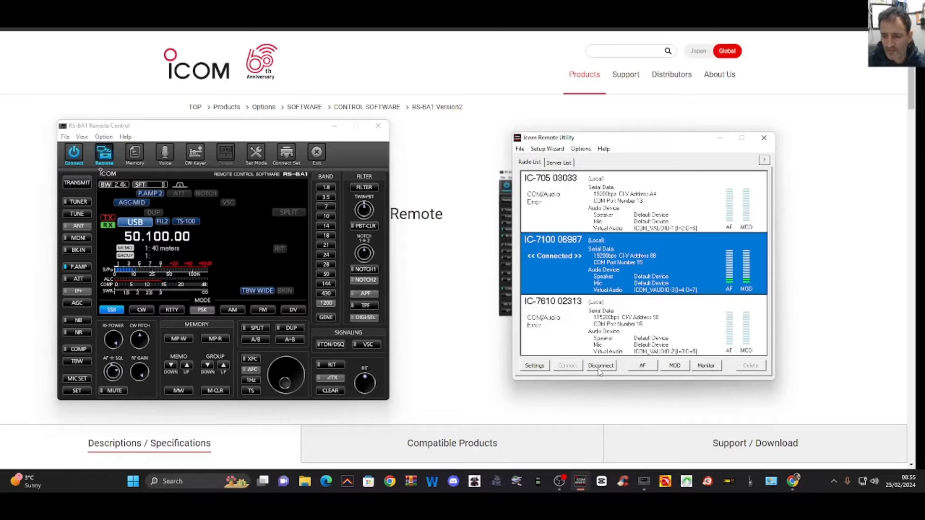
# Step: Disconnect the Icom Remote Utility from the IC-7100
pyautogui.click(601, 366)
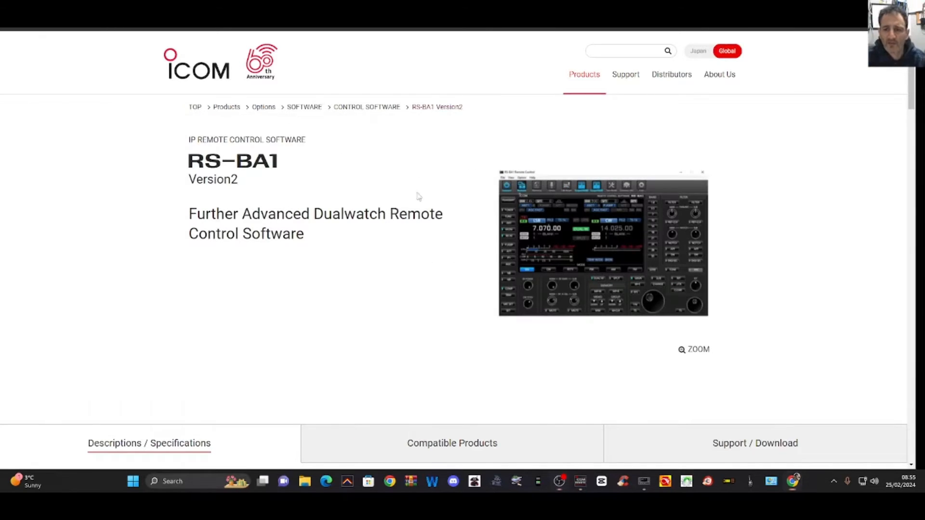
pyautogui.moveTo(657, 405)
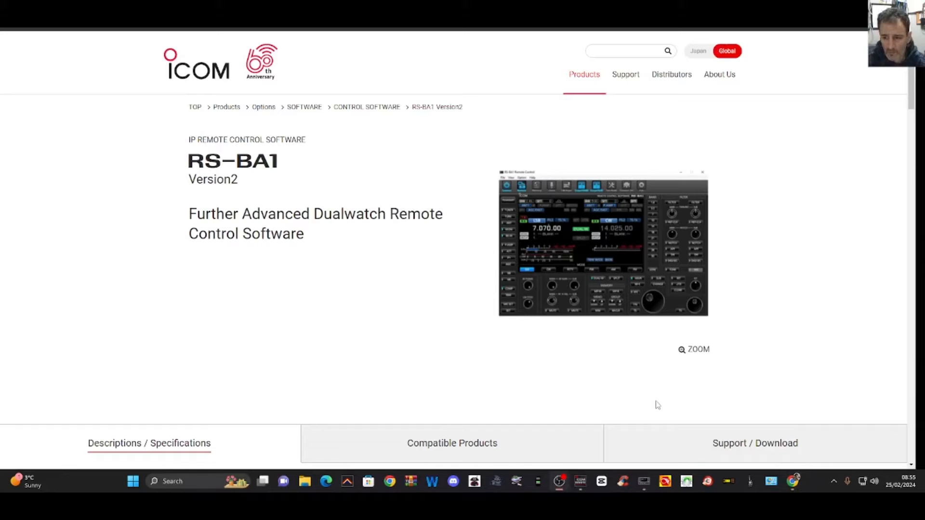
pyautogui.moveTo(485, 339)
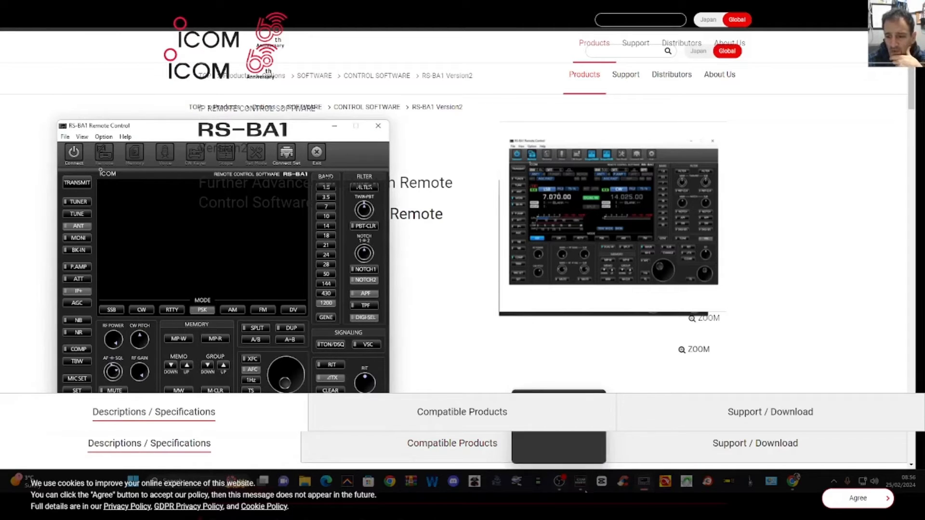
pyautogui.moveTo(586, 484)
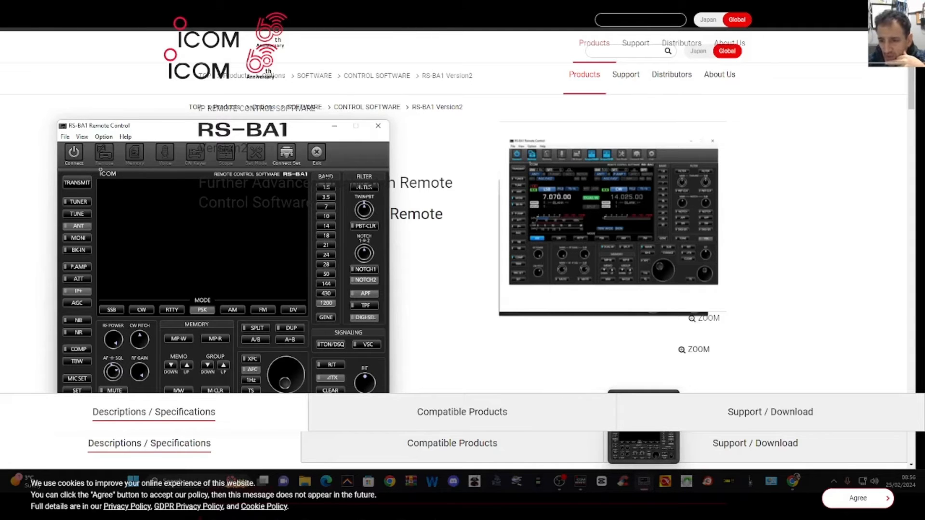
pyautogui.moveTo(649, 489)
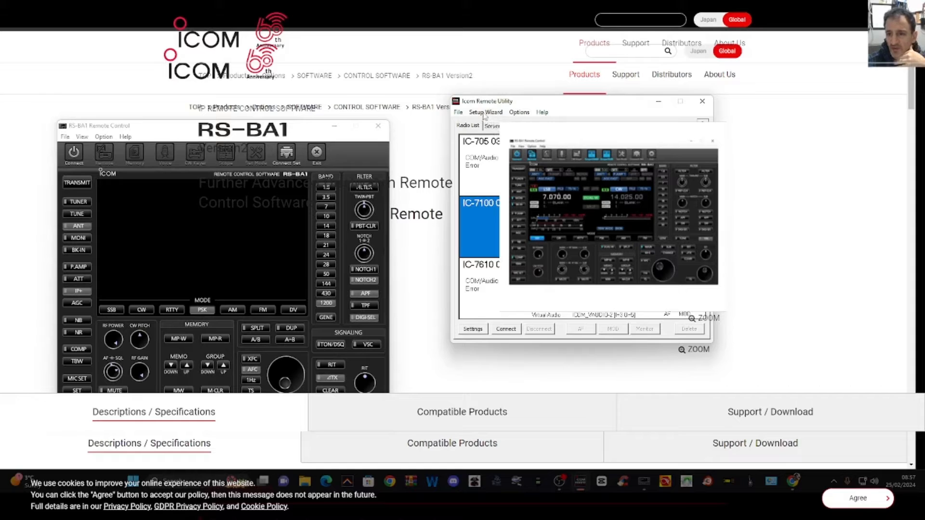
# Step: Run the Setup Wizard to register the directly connected IC-7100
pyautogui.click(485, 112)
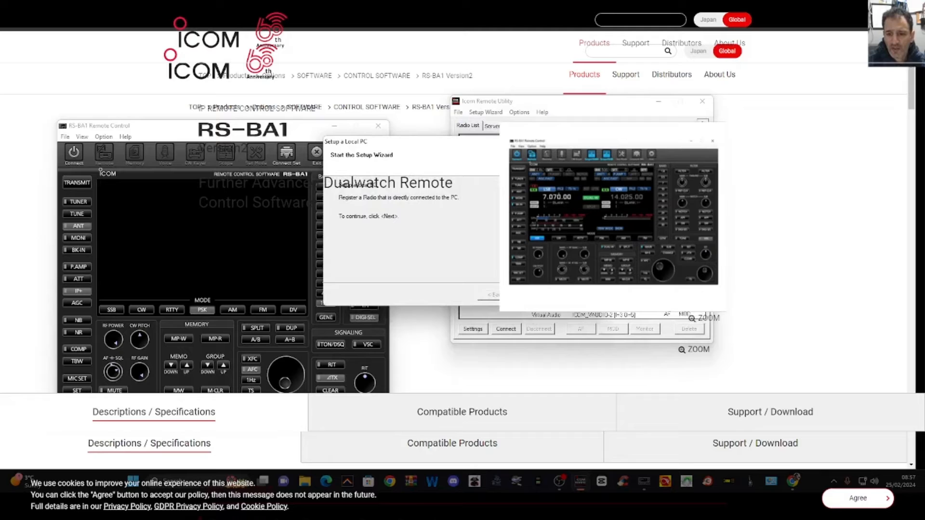
pyautogui.click(493, 294)
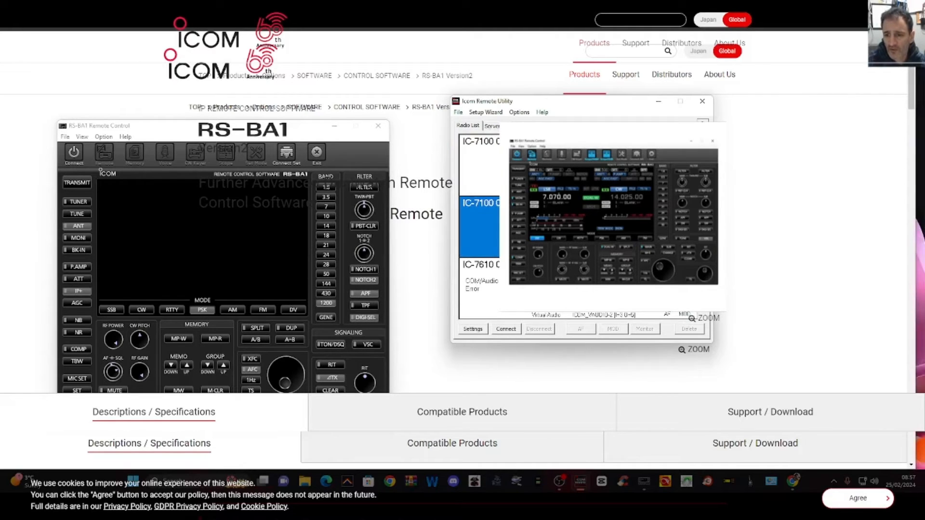
pyautogui.moveTo(256, 243)
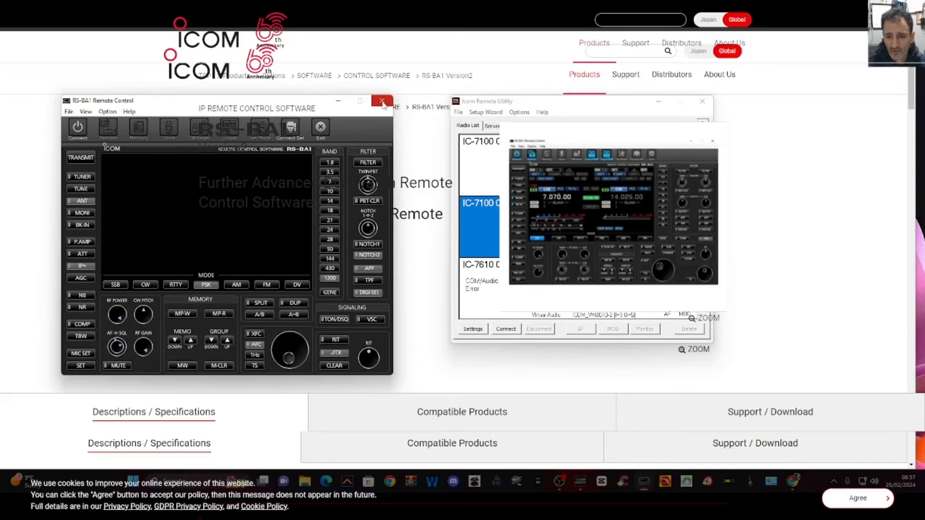
# Step: Set the connection to model IC-7100 over USB with its CI-V address
pyautogui.click(379, 101)
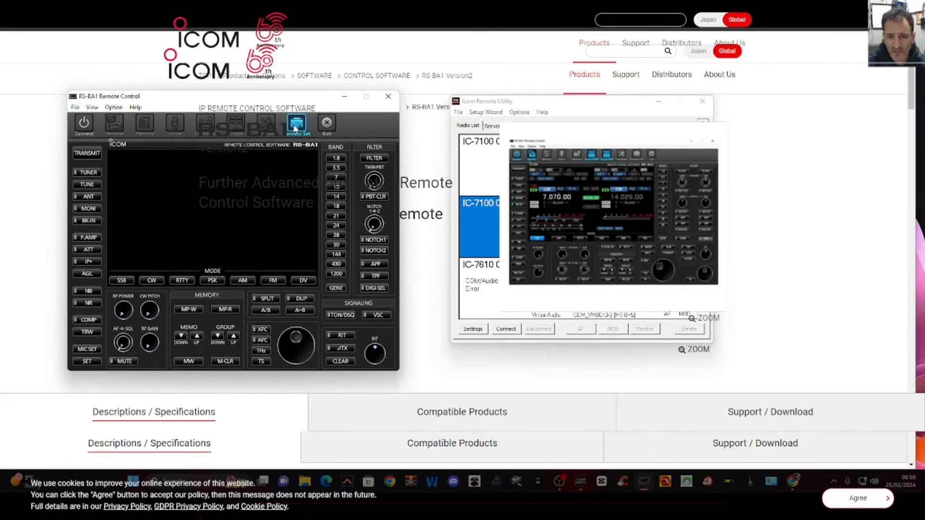
pyautogui.click(293, 123)
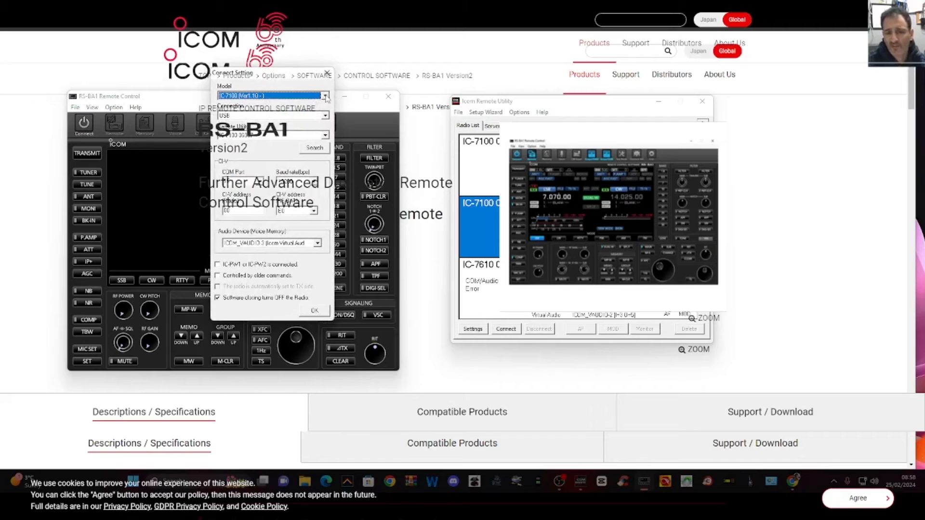
pyautogui.click(326, 95)
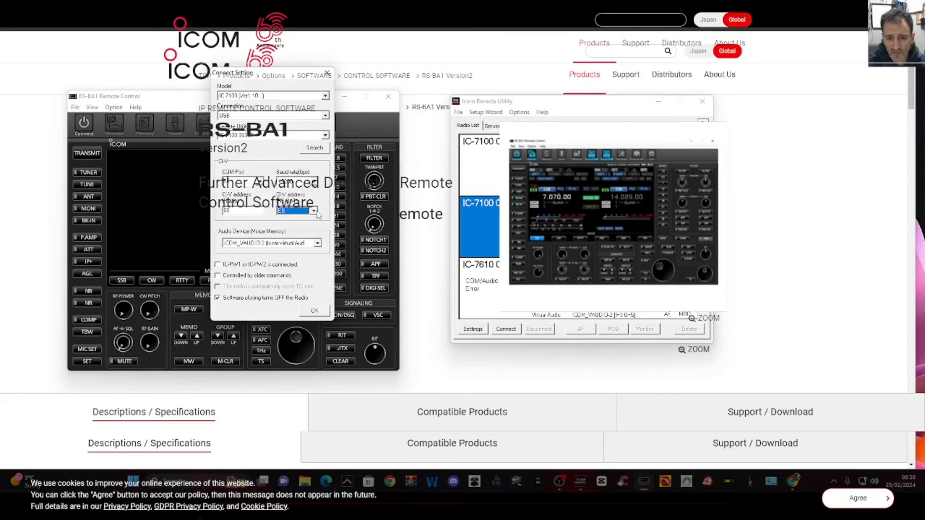
pyautogui.click(325, 243)
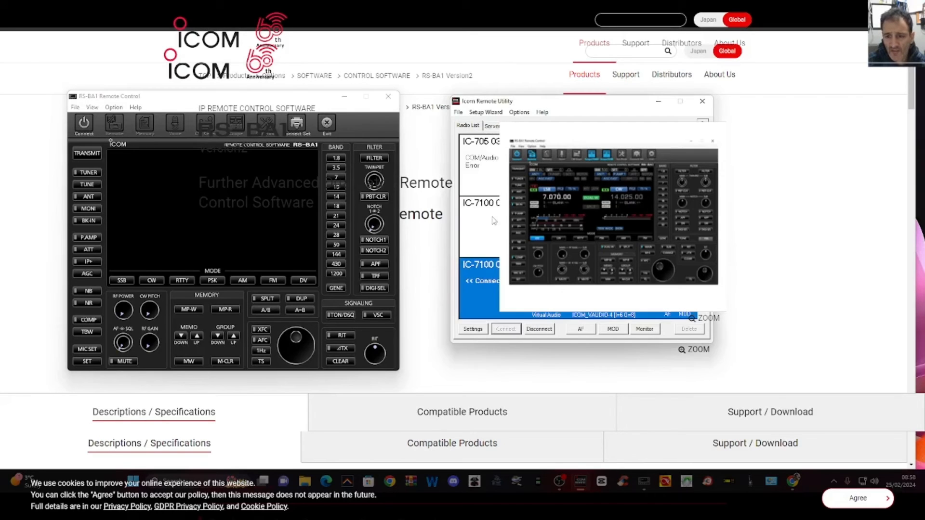
# Step: Connect the panel so the IC-7100 shows 50.105.55 USB, then show the utility's Server list
pyautogui.click(83, 124)
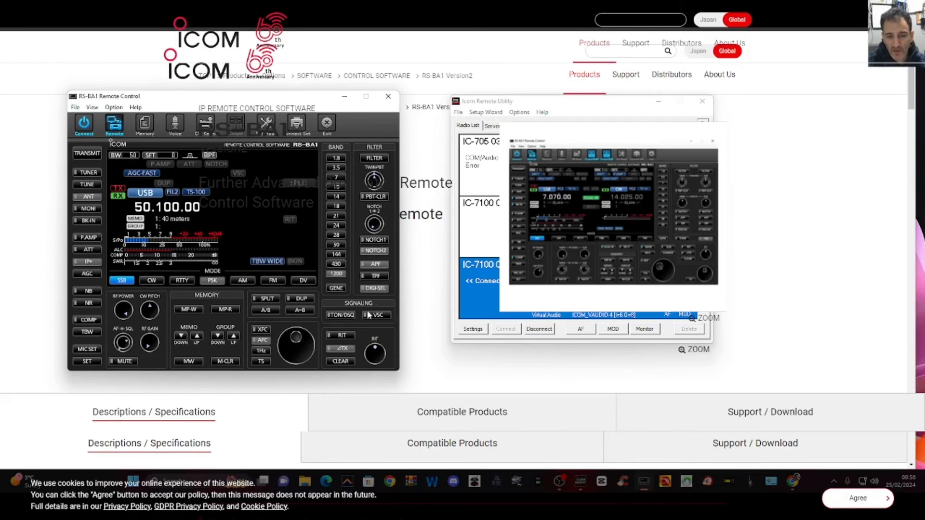
pyautogui.moveTo(352, 286)
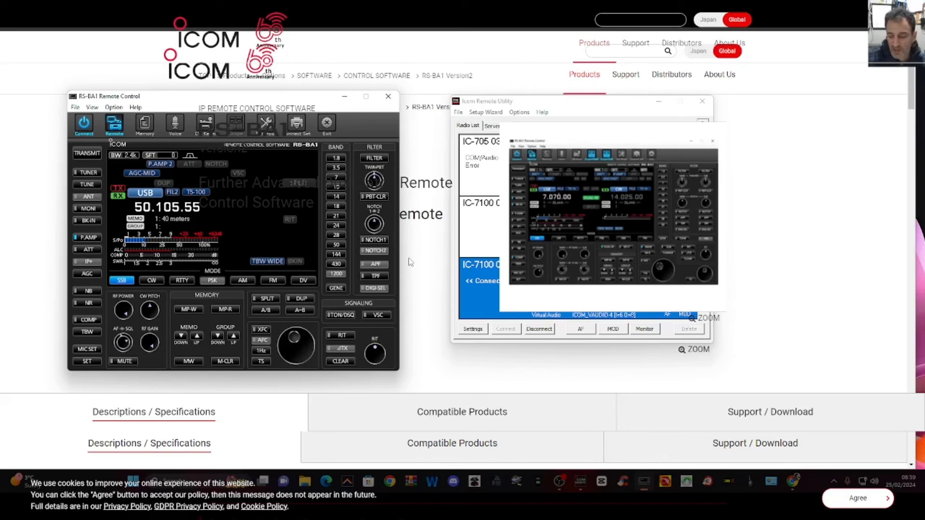
pyautogui.moveTo(274, 205)
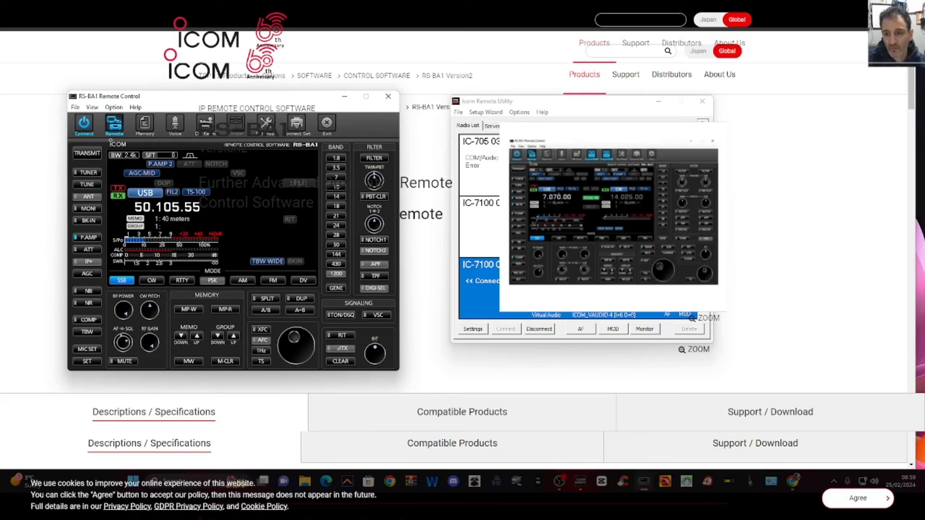
pyautogui.click(480, 223)
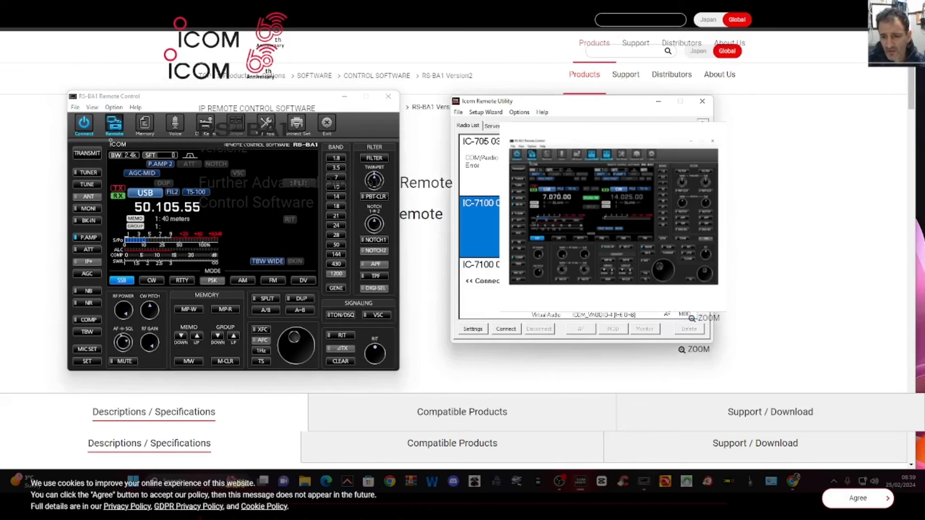
pyautogui.click(480, 265)
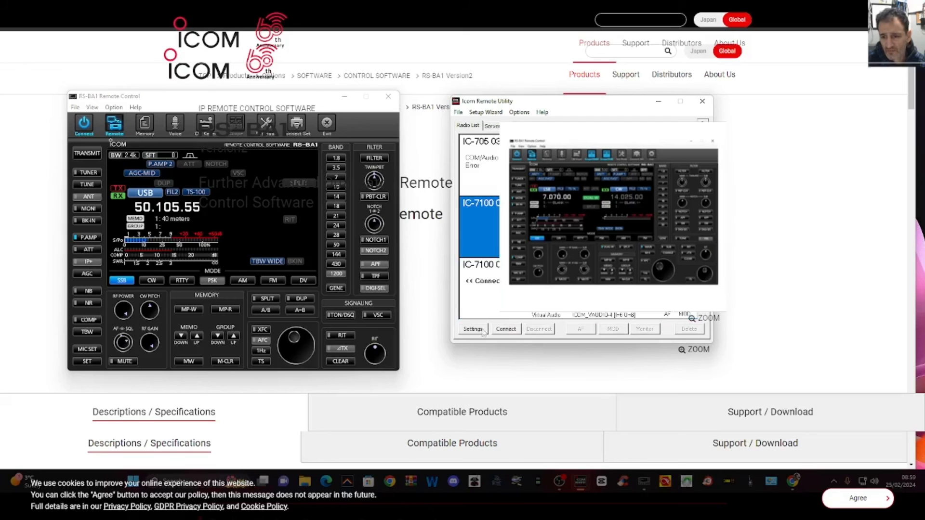
pyautogui.click(479, 265)
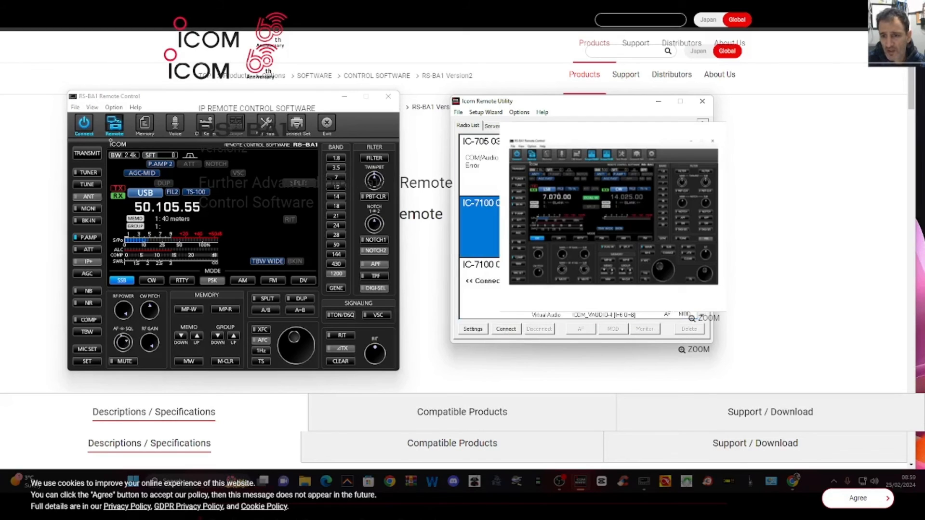
pyautogui.click(492, 126)
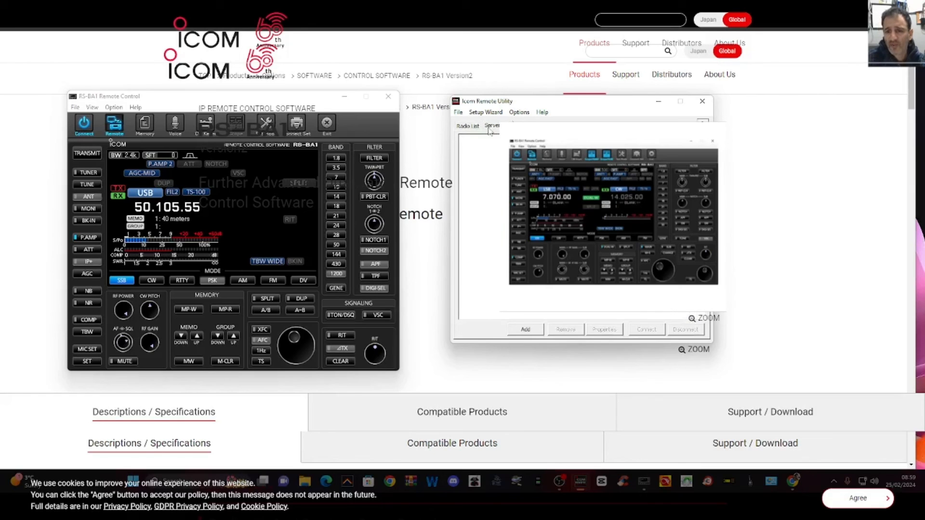